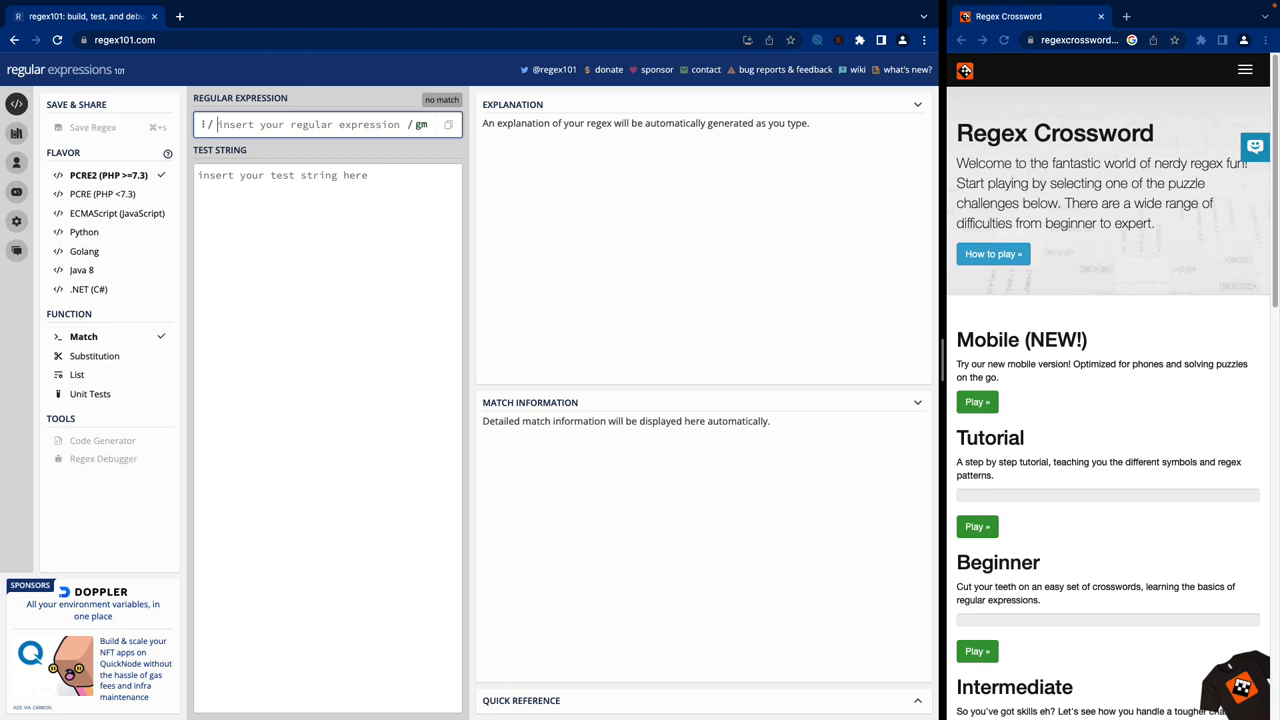
Widen the Regex Crossword window and shrink regex101 to a narrow strip alongside.
click(320, 124)
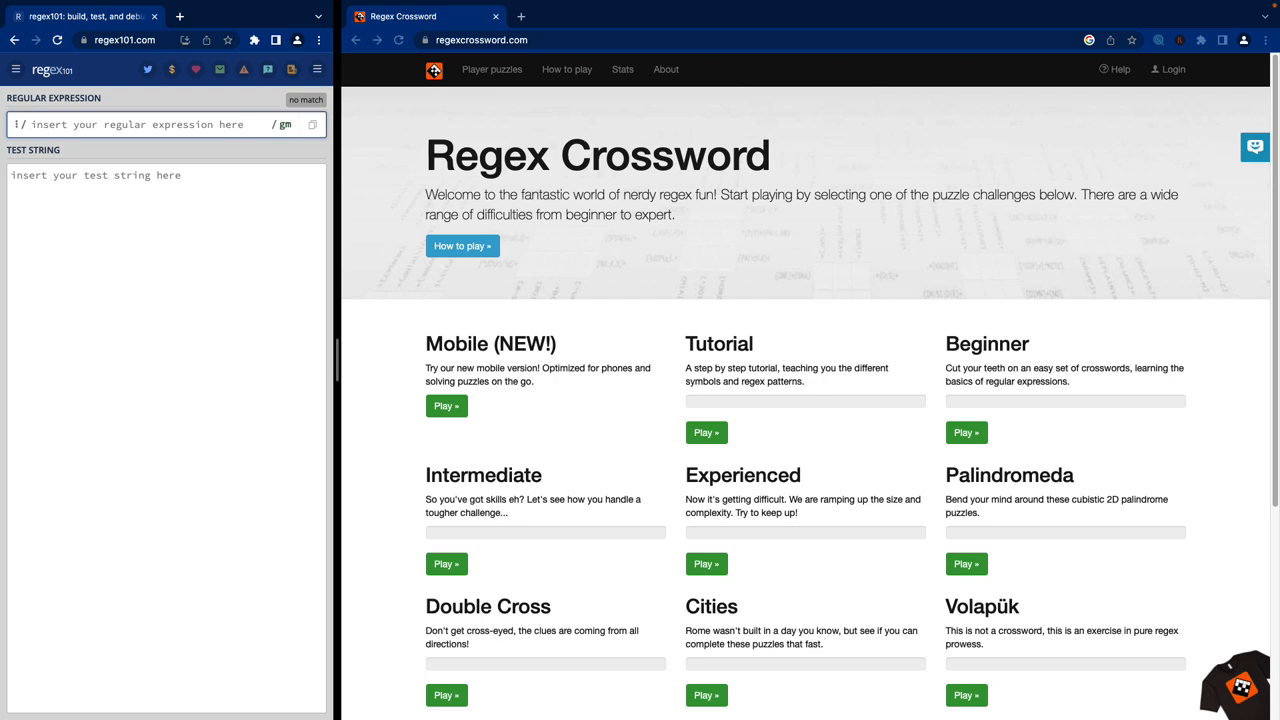
click(150, 124)
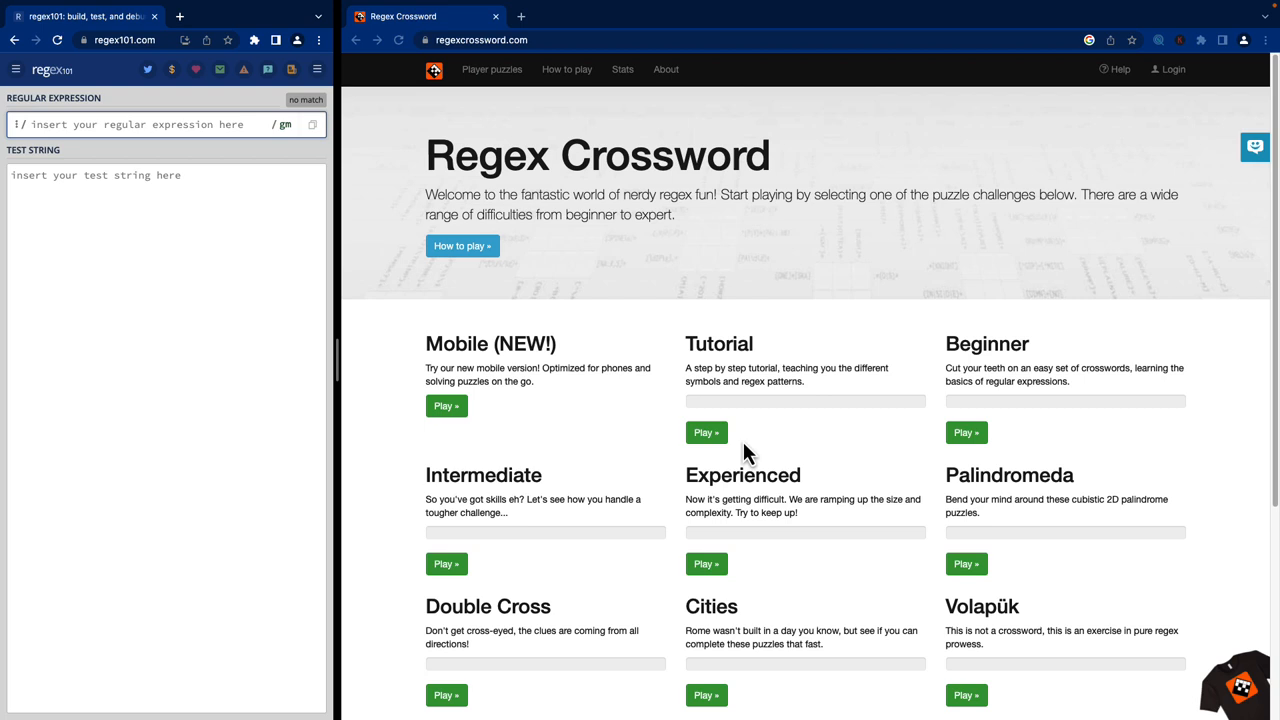
Start the Tutorial set and land on its first puzzle, The OR symbol.
click(706, 432)
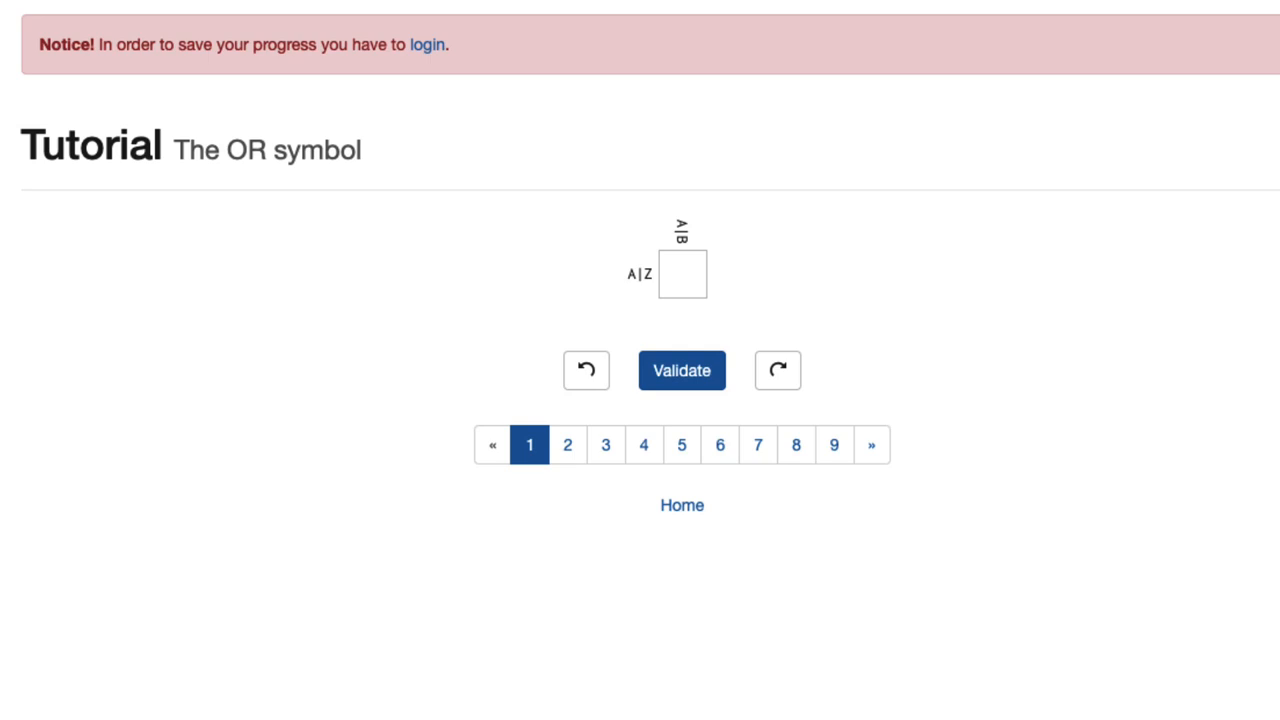
click(682, 272)
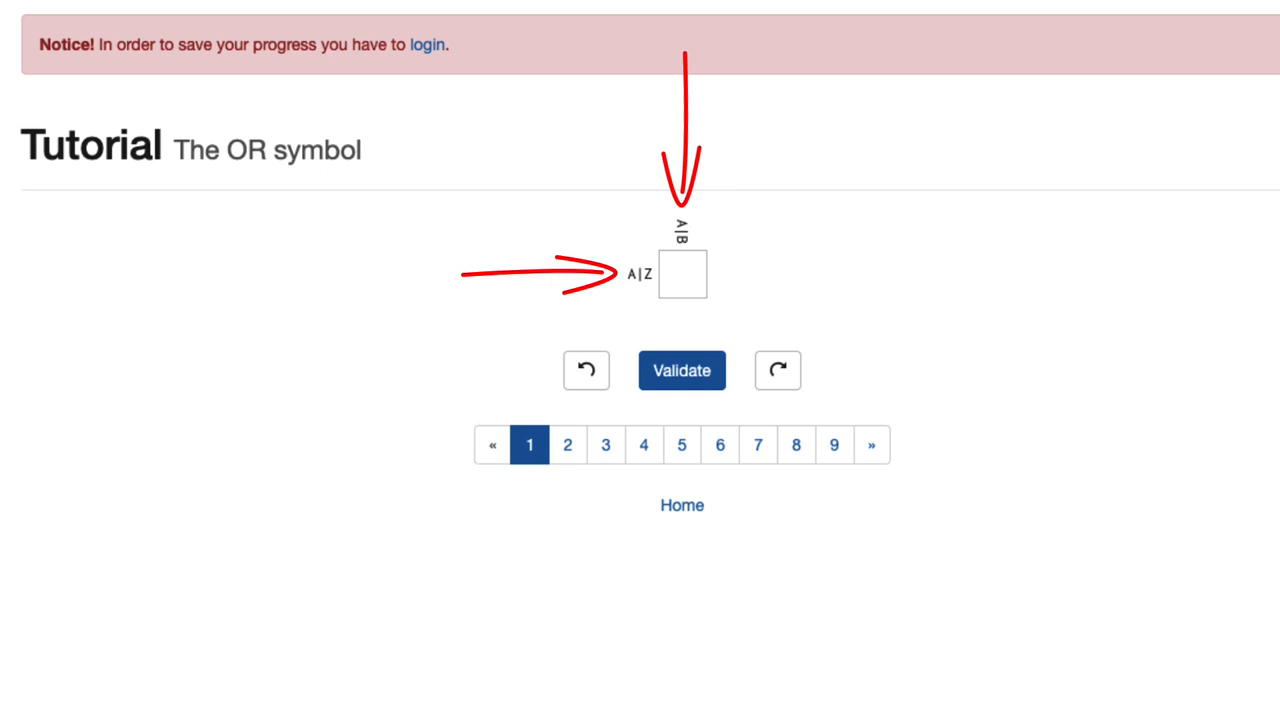
Enter Z, replace it with A in the square and validate to reach A Range of characters.
click(682, 274)
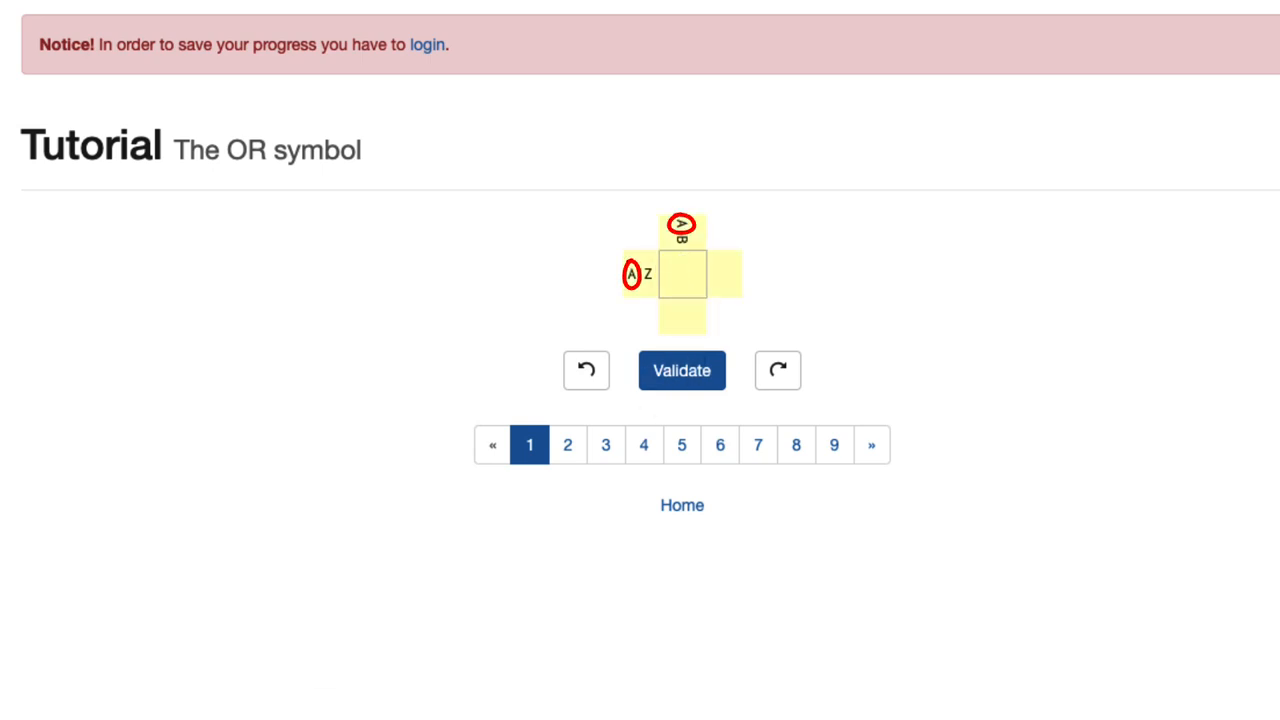
click(682, 274)
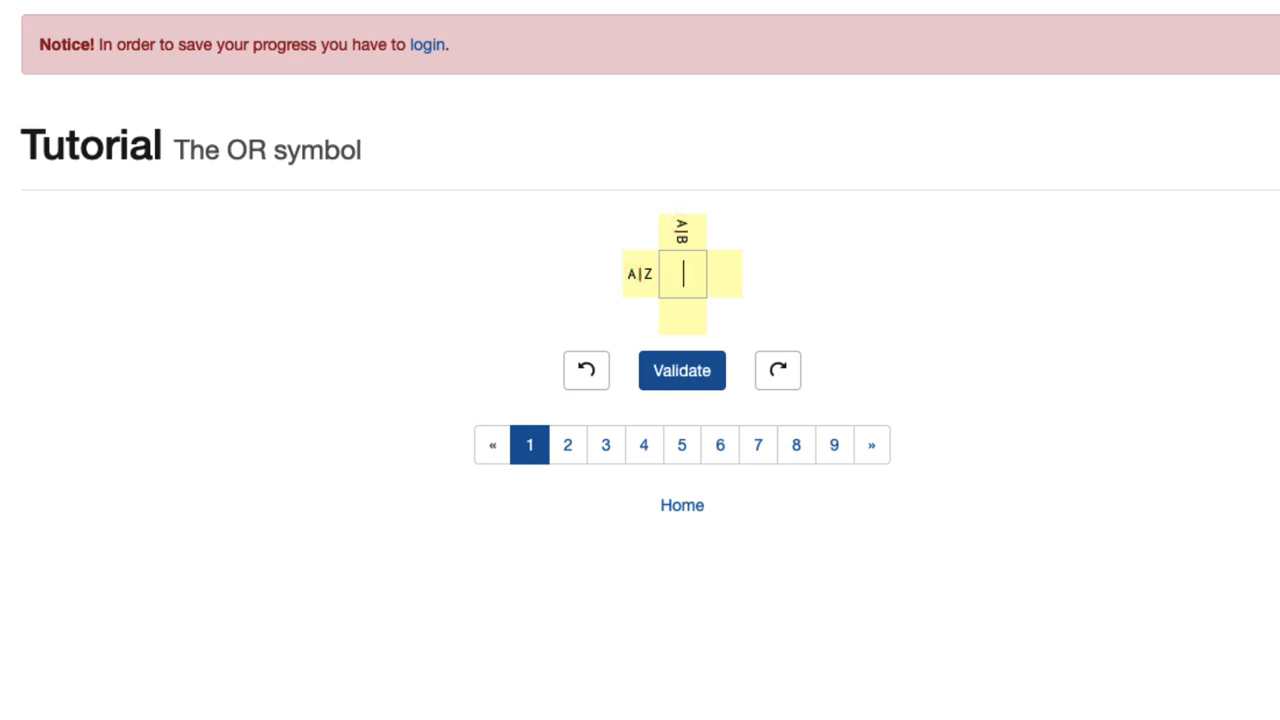
text(Z)
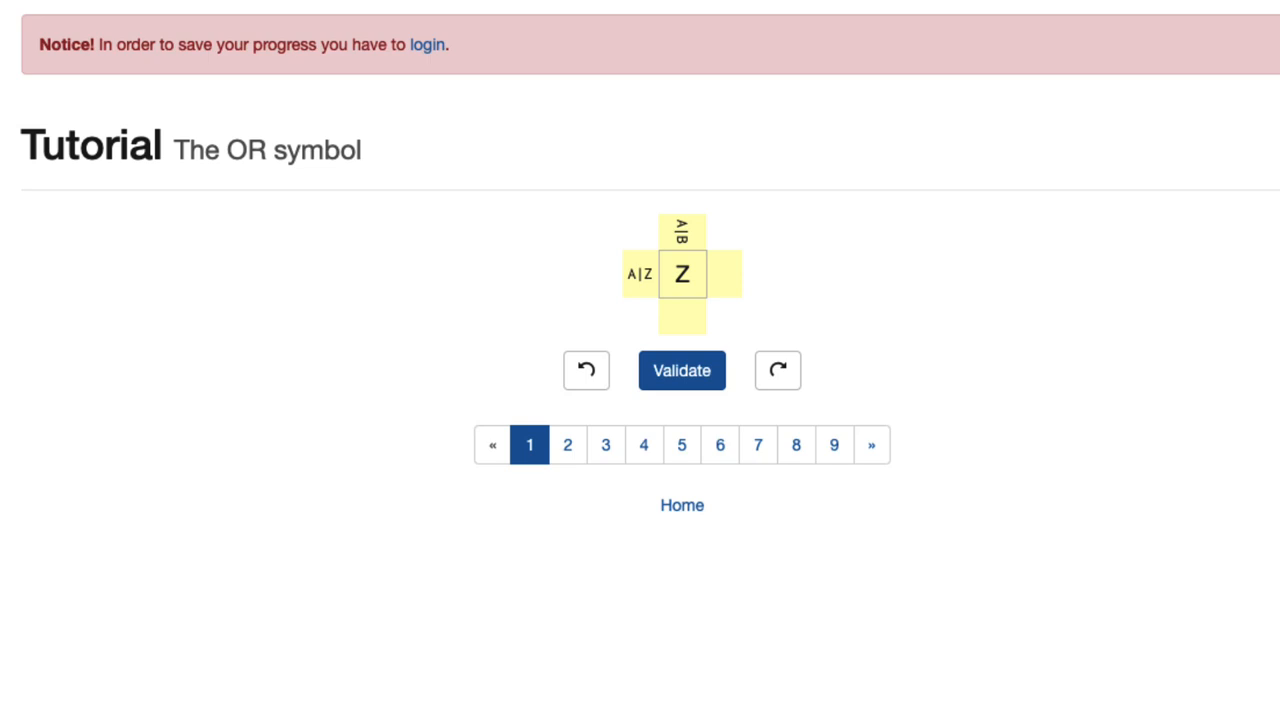
click(680, 370)
text(A)
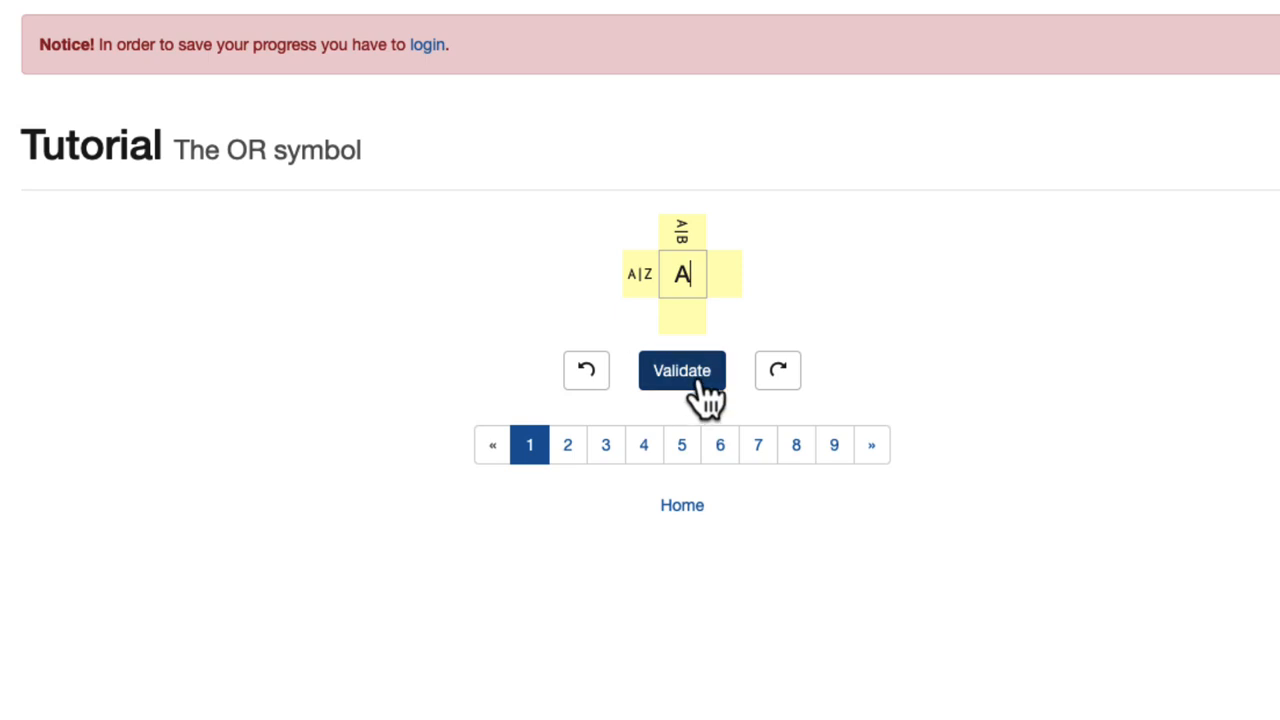
click(680, 370)
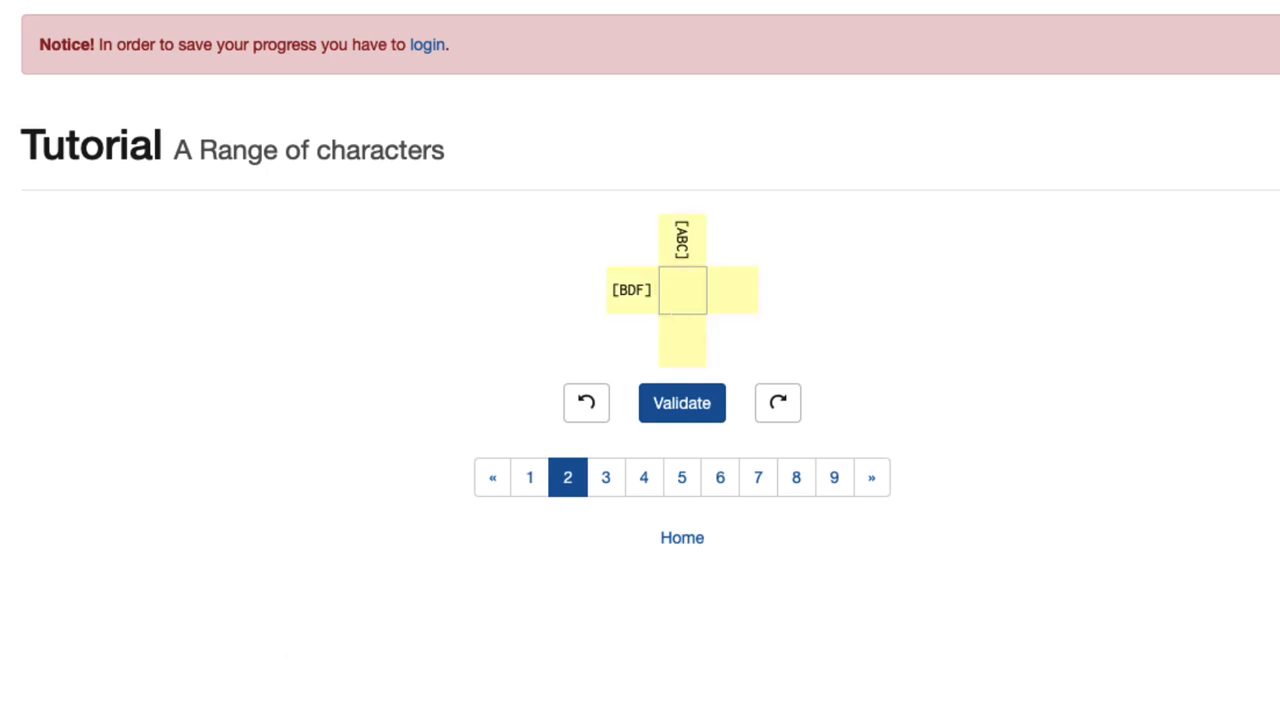
Enter B in the square and validate, advancing to Characters NOT to include.
click(684, 290)
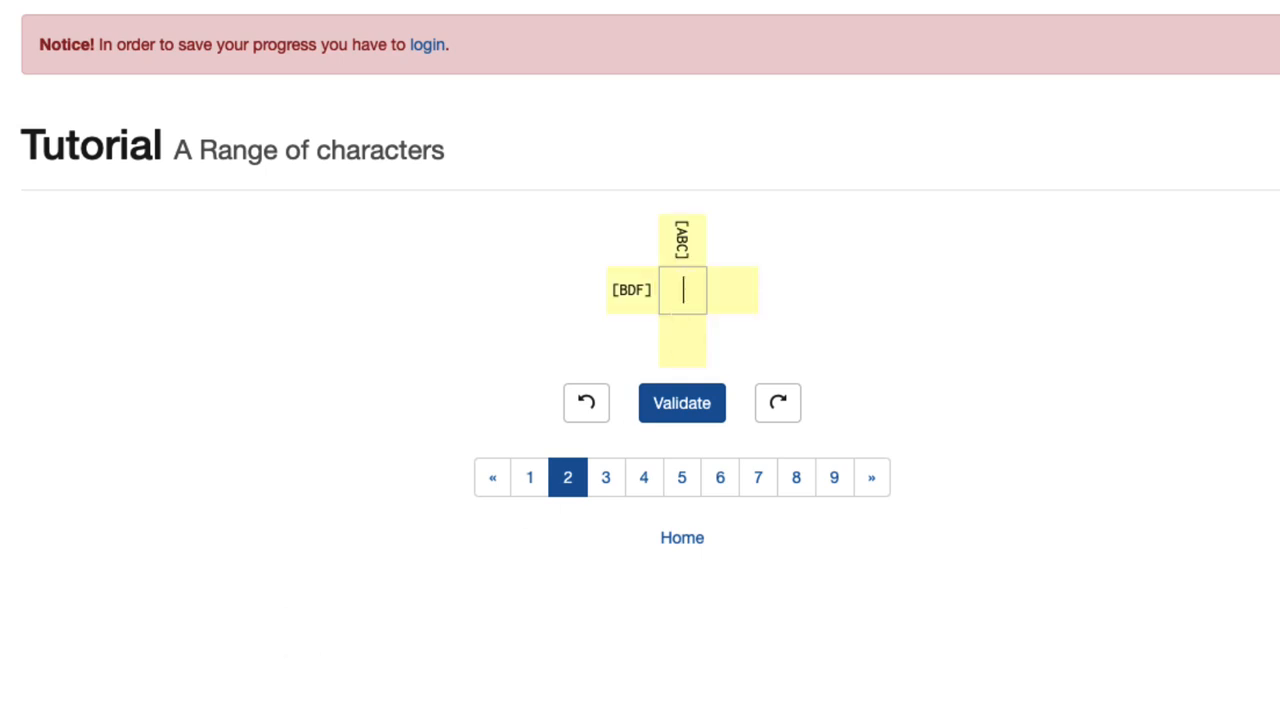
text(B)
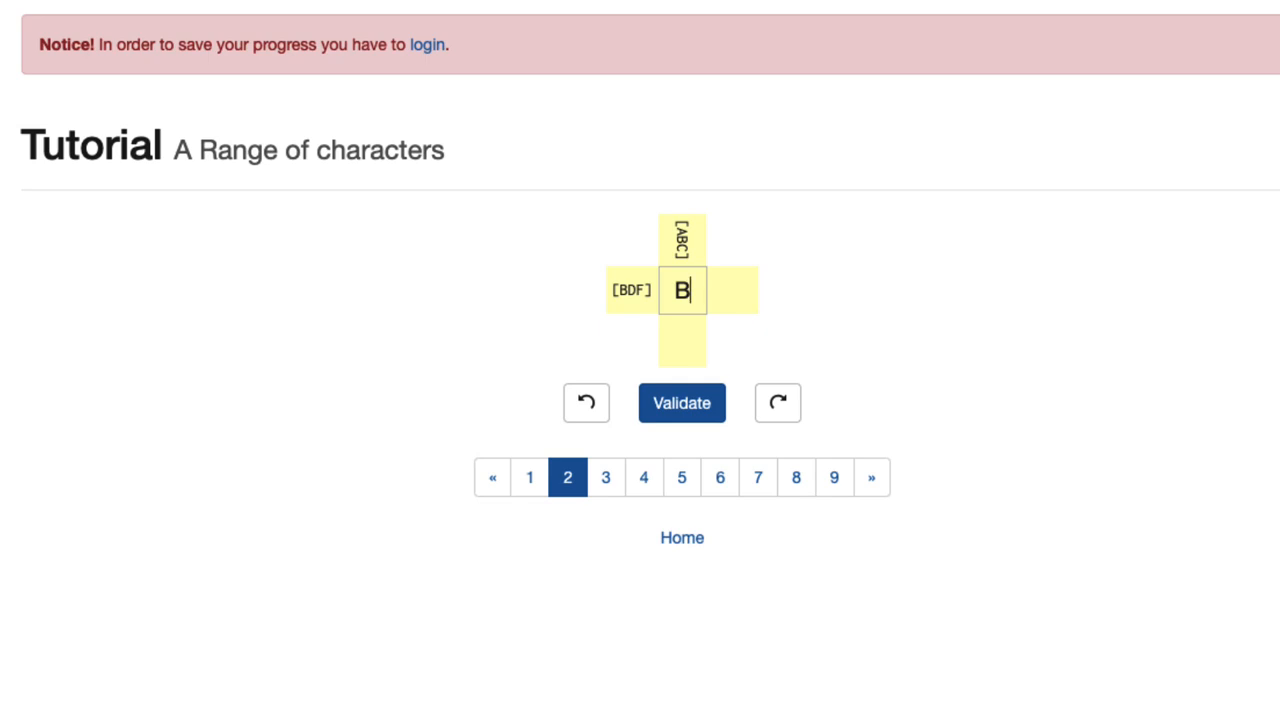
click(680, 404)
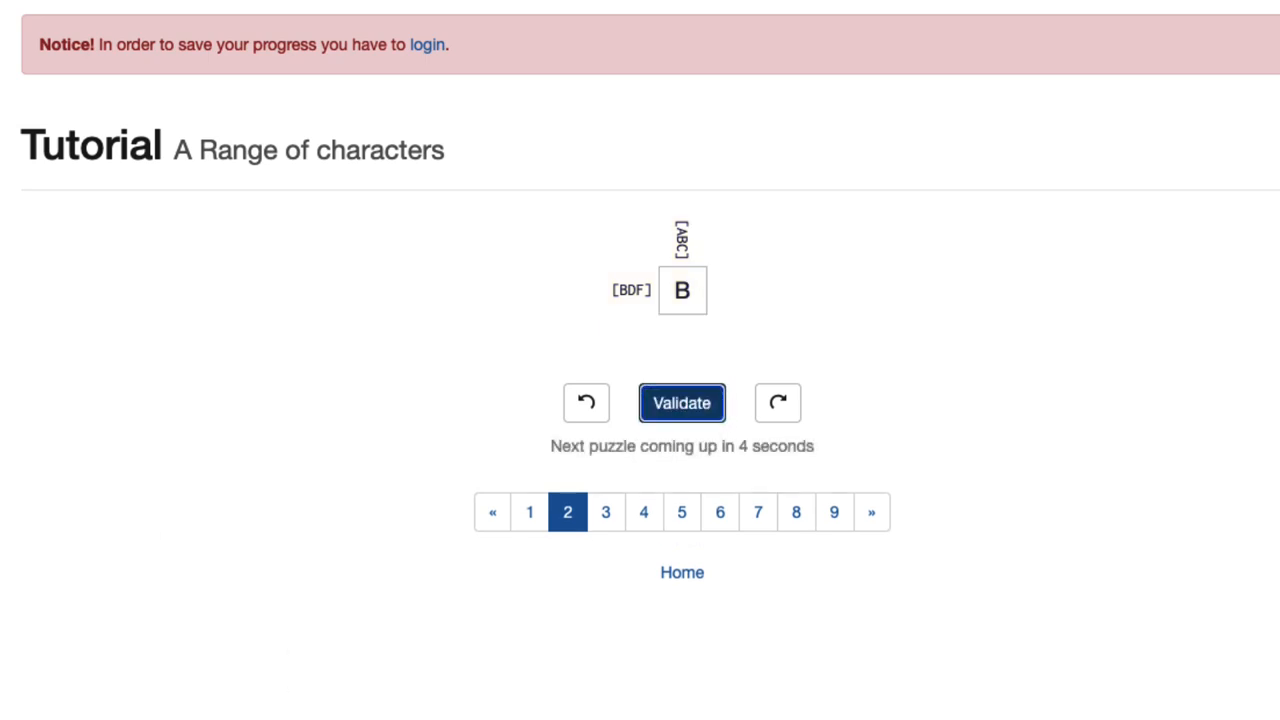
click(680, 402)
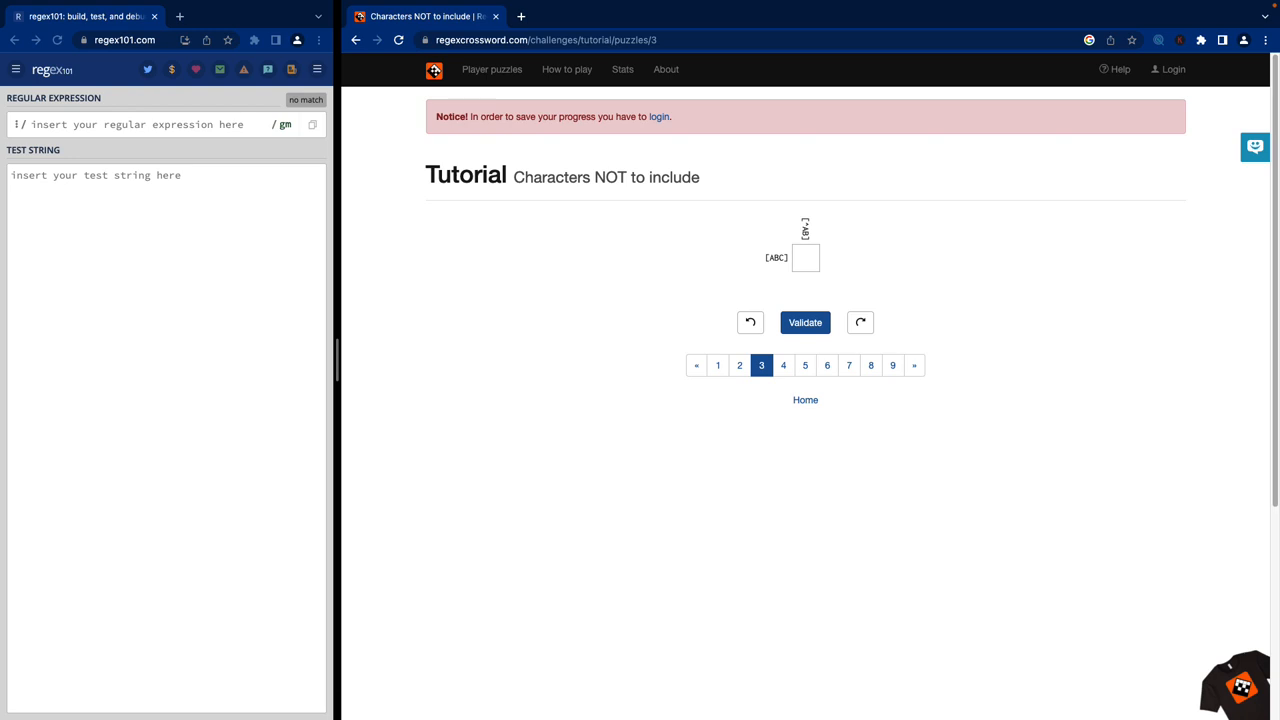
Return to the challenge list and start the Hamlet set on The Ghost.
click(804, 400)
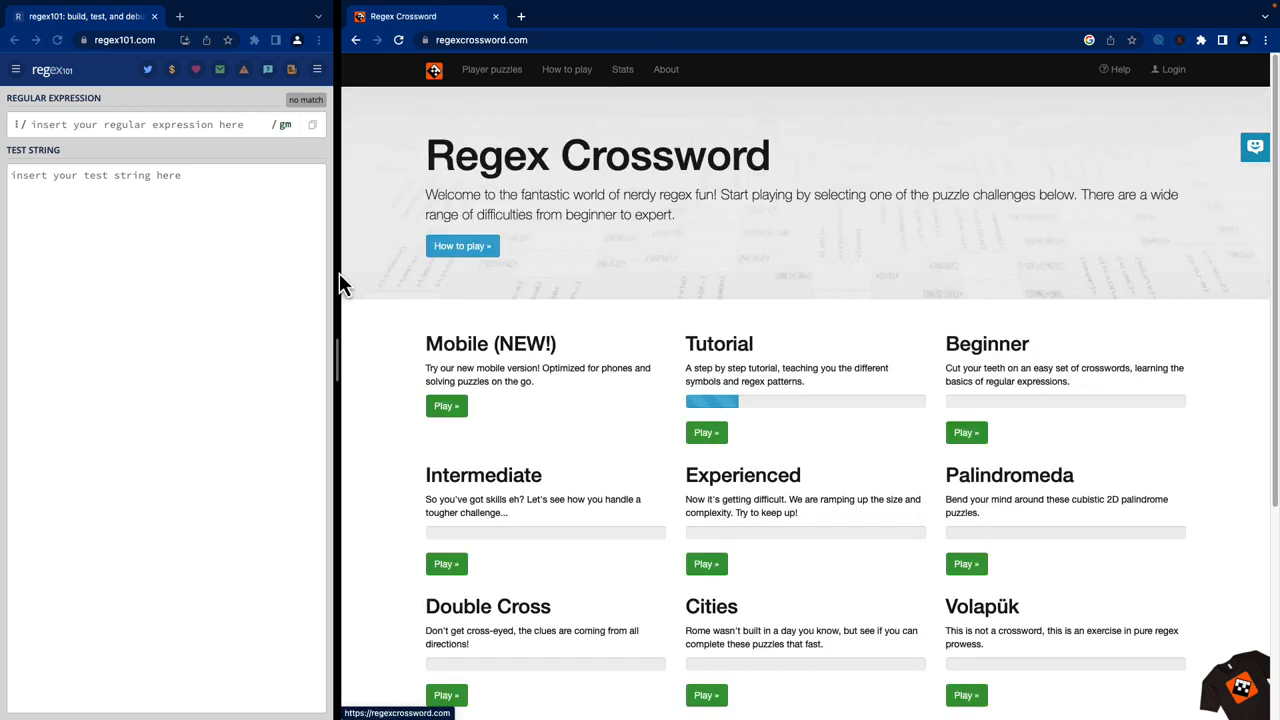
scroll(down, 3)
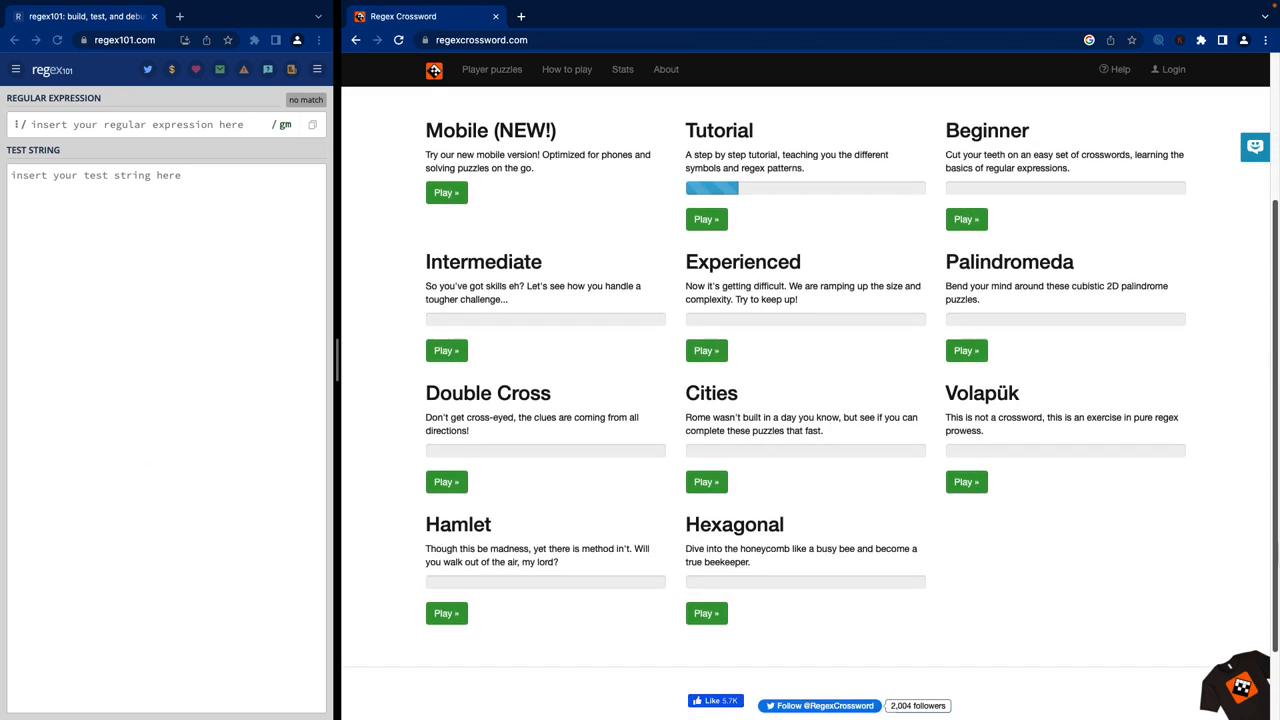
scroll(down, 3)
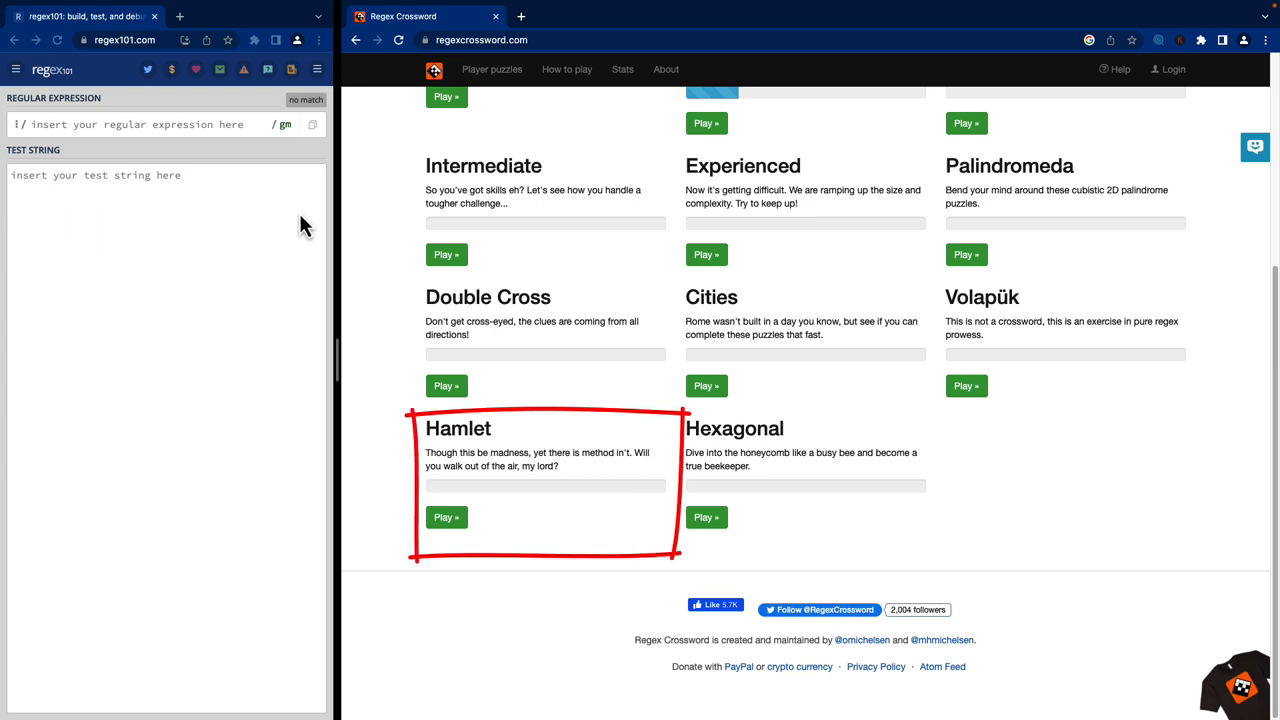
click(446, 516)
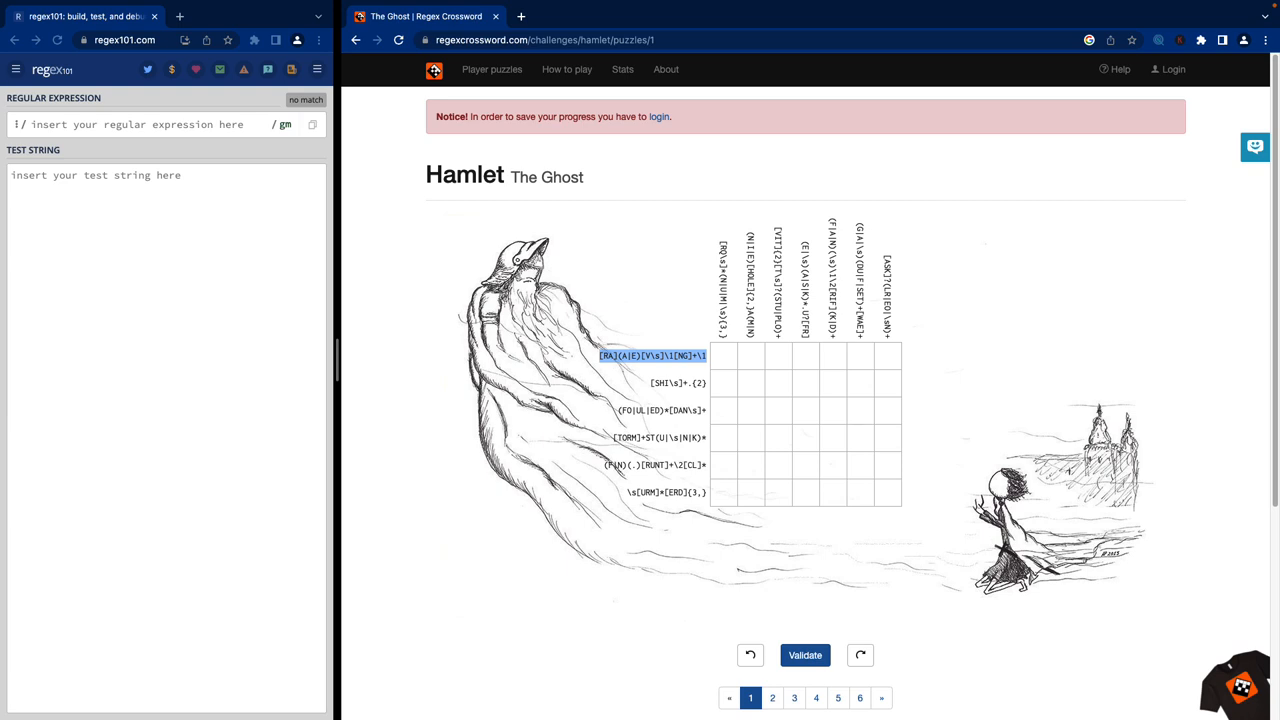
mouse_move(312, 20)
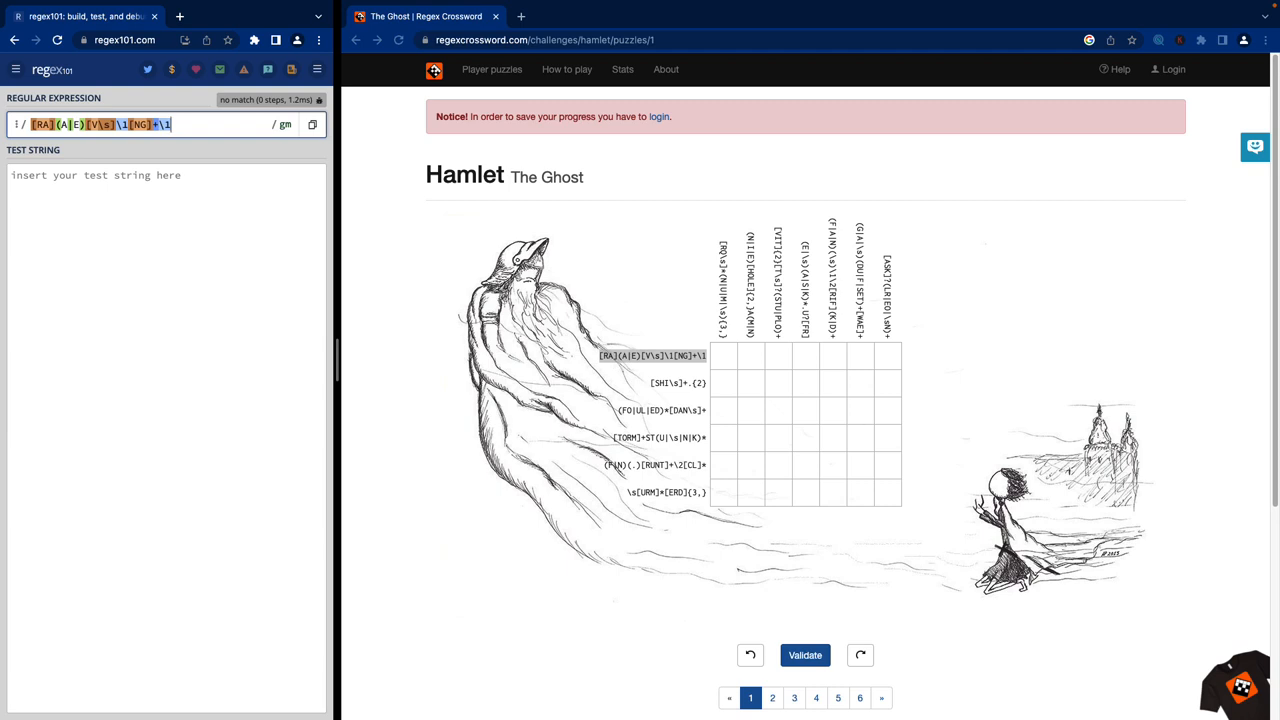
Widen the regex101 window so its Explanation panel shows the first-row pattern breakdown.
drag(338, 376, 476, 376)
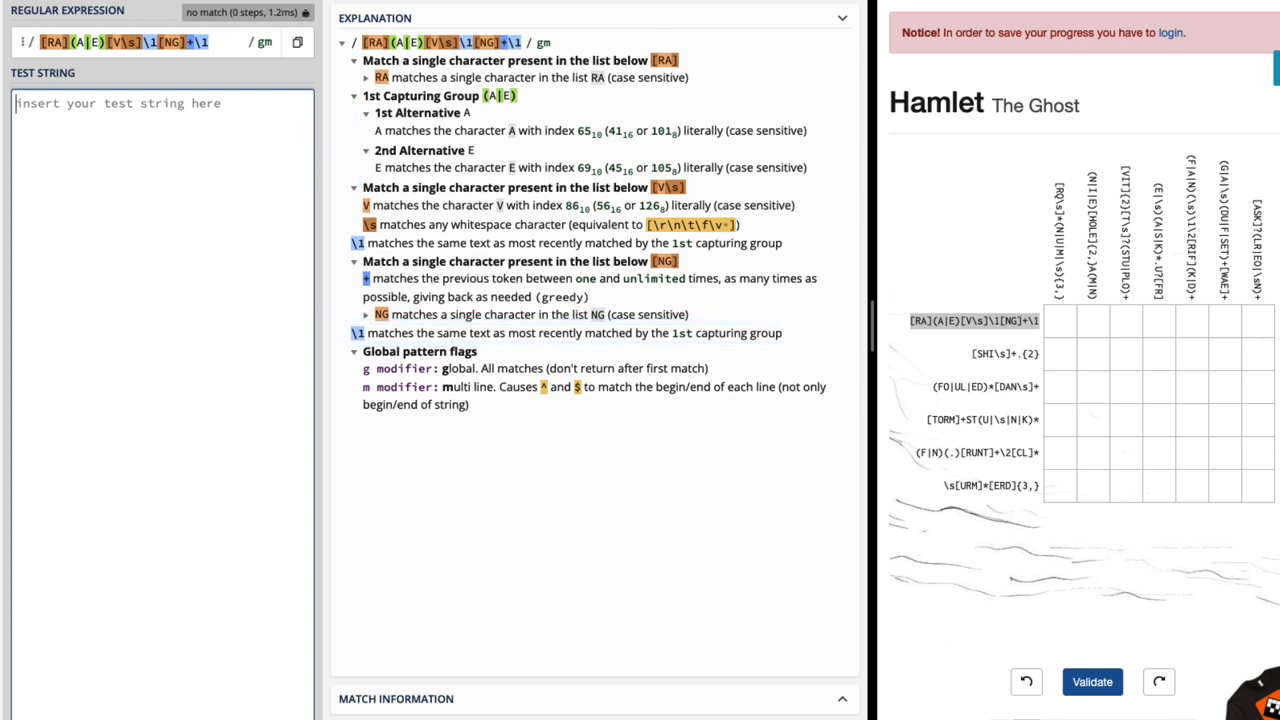
Enter candidate letter lines RA, AE, AE and N in regex101's Test String box.
text(RA)
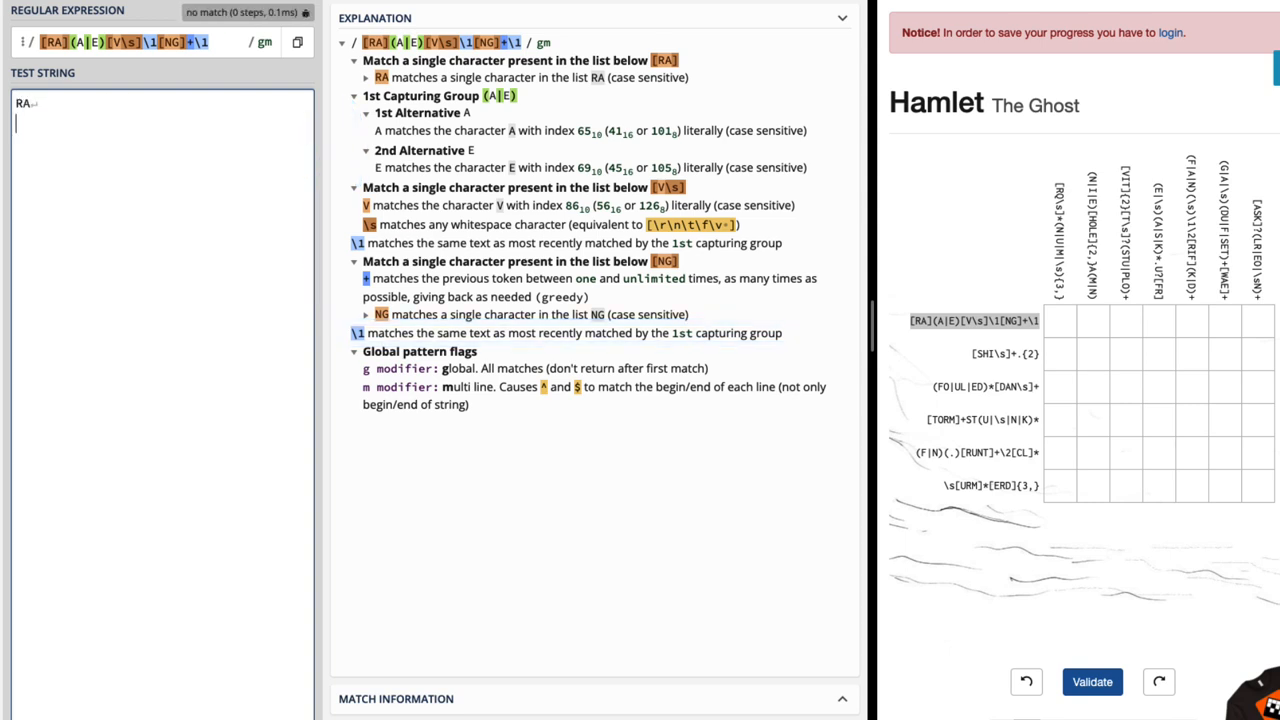
text(AE)
text(V)
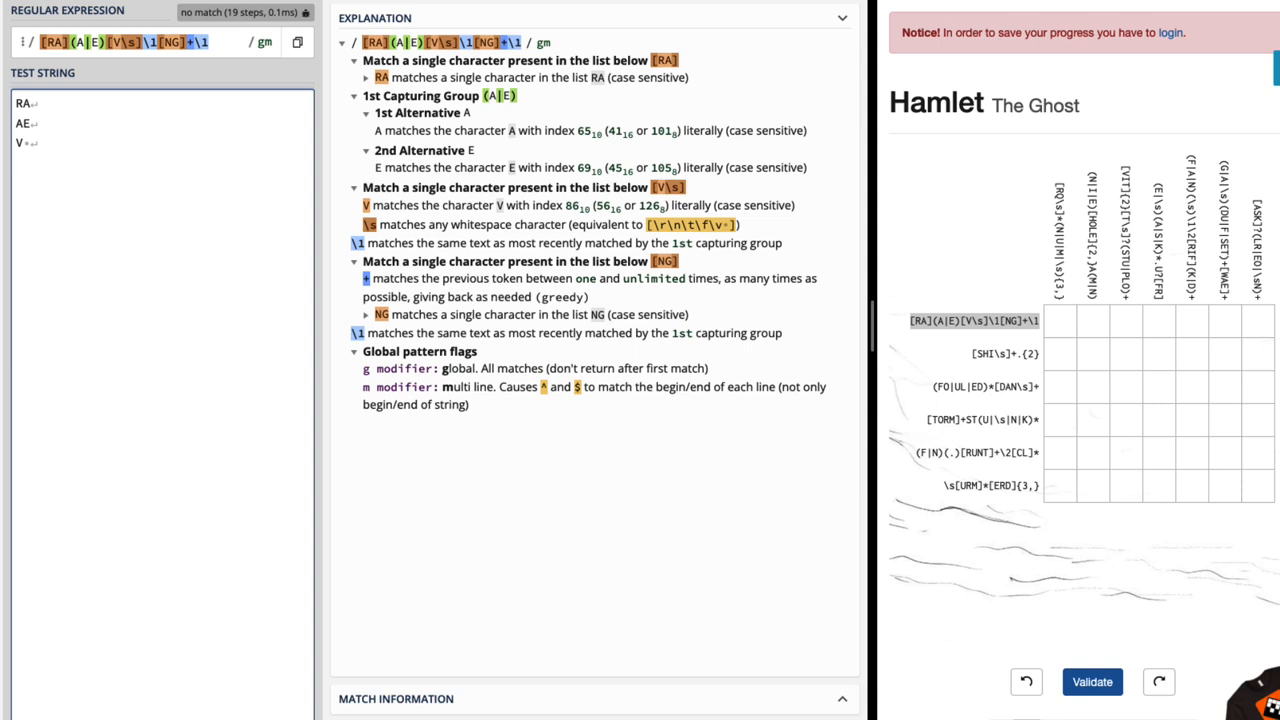
click(16, 164)
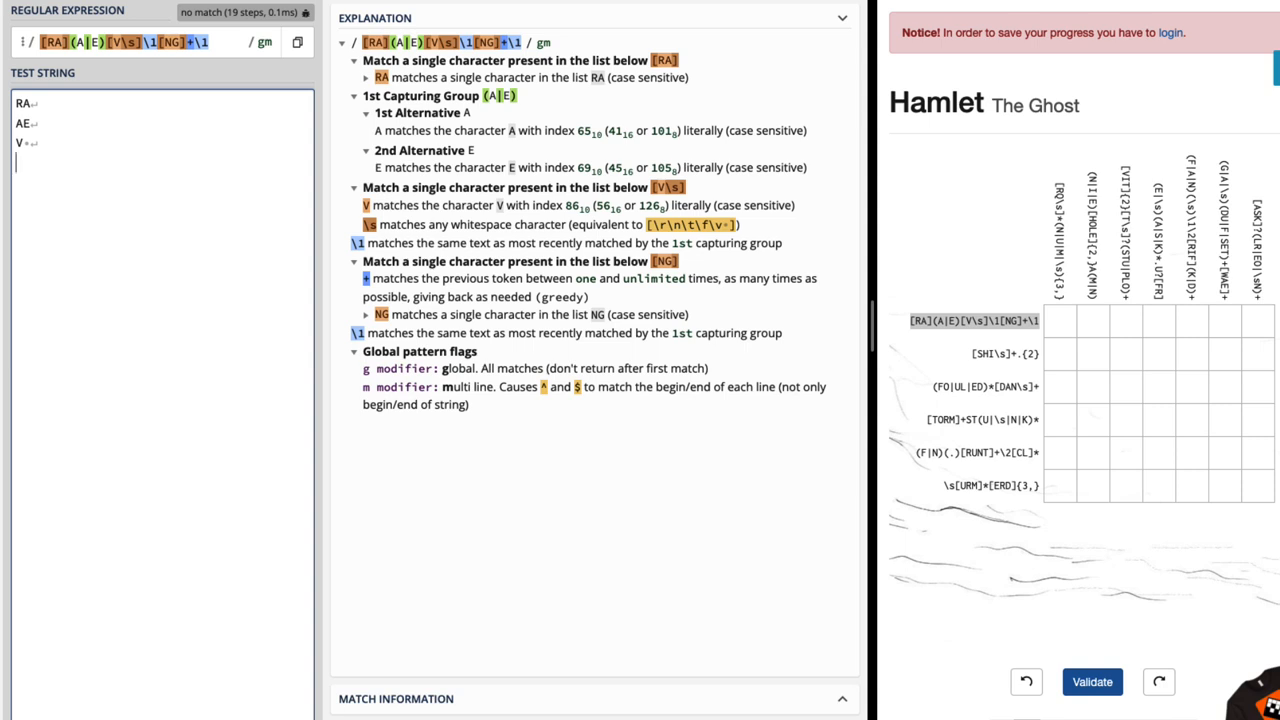
text(AE)
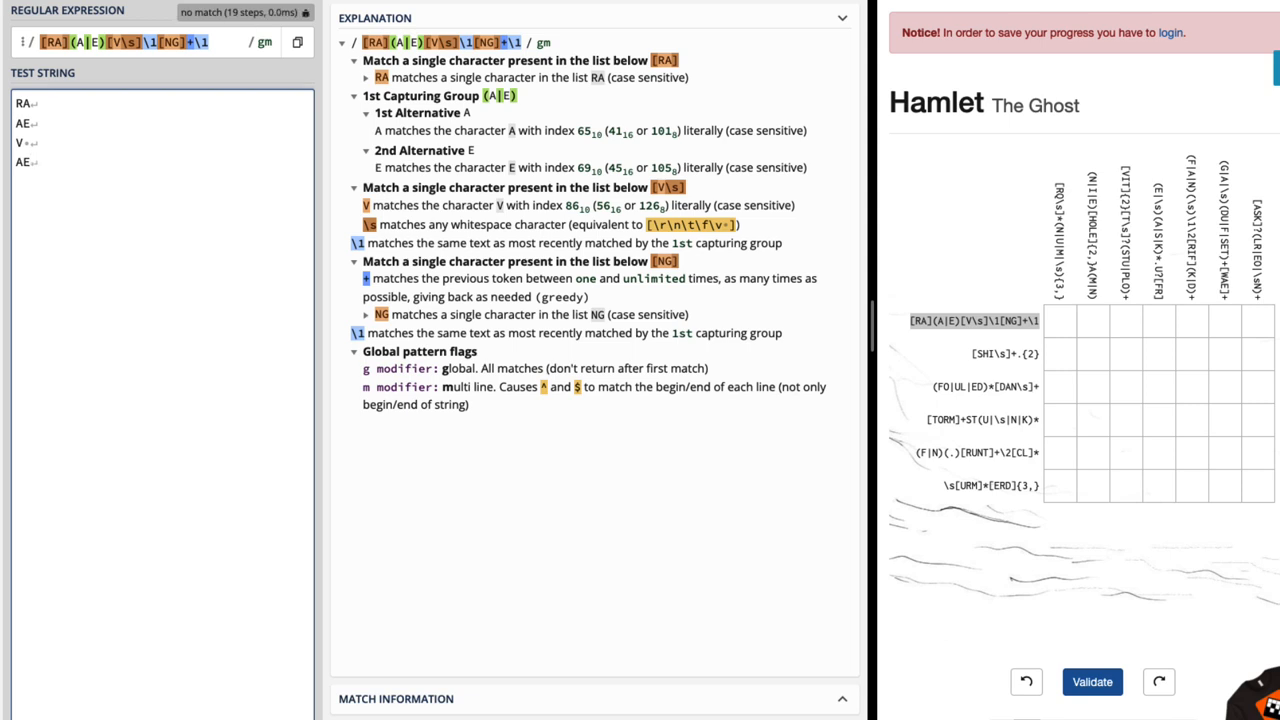
text(NG)
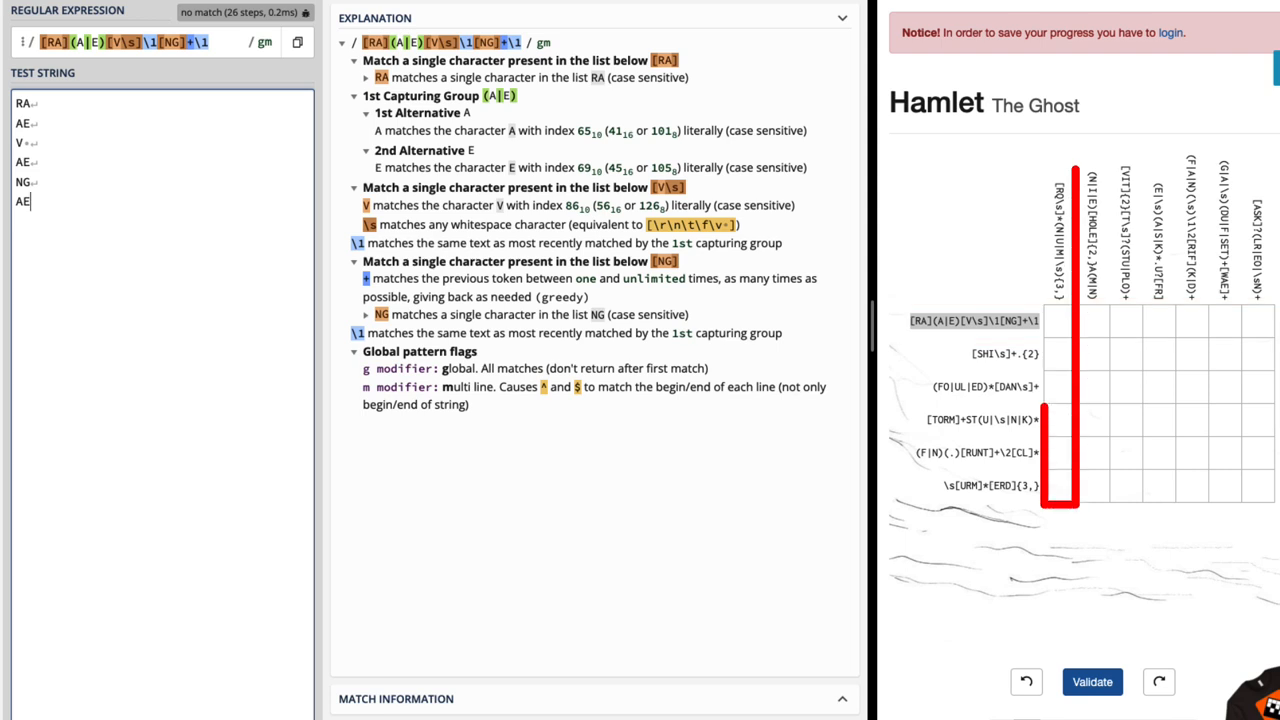
Enter R in the top row's first cell and E in the second cell of The Ghost.
click(1060, 240)
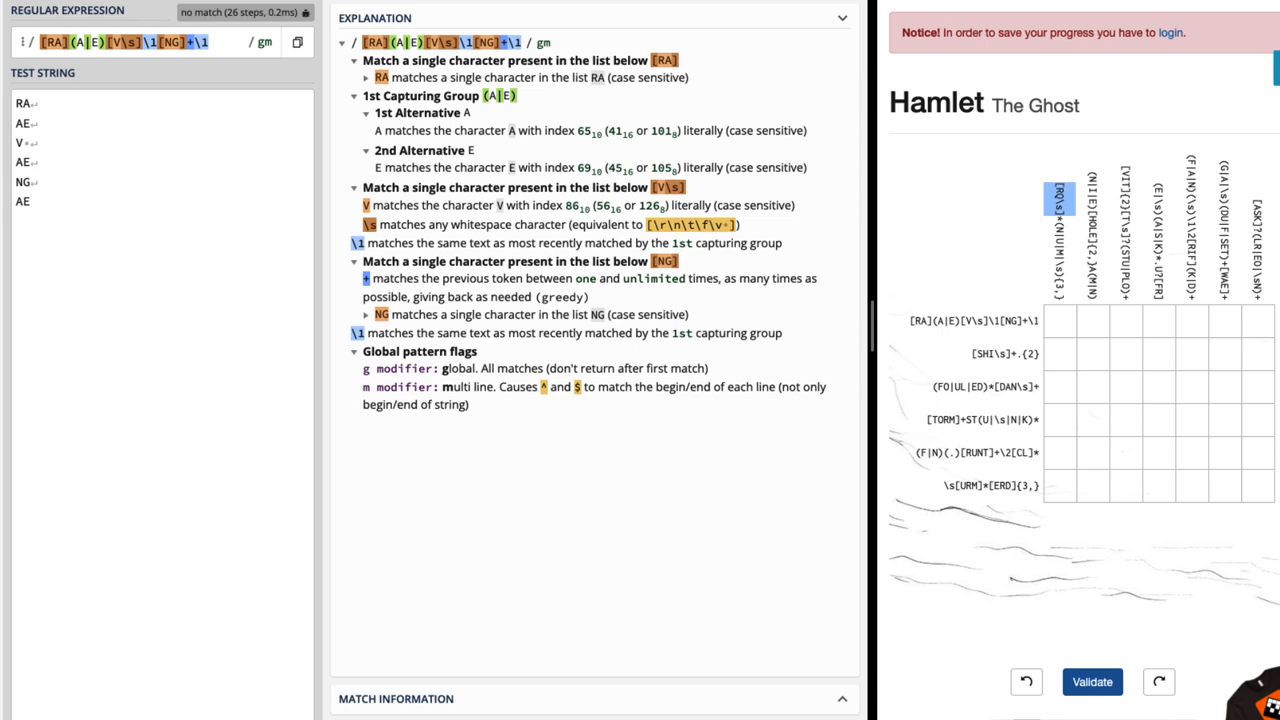
click(1060, 320)
text(R)
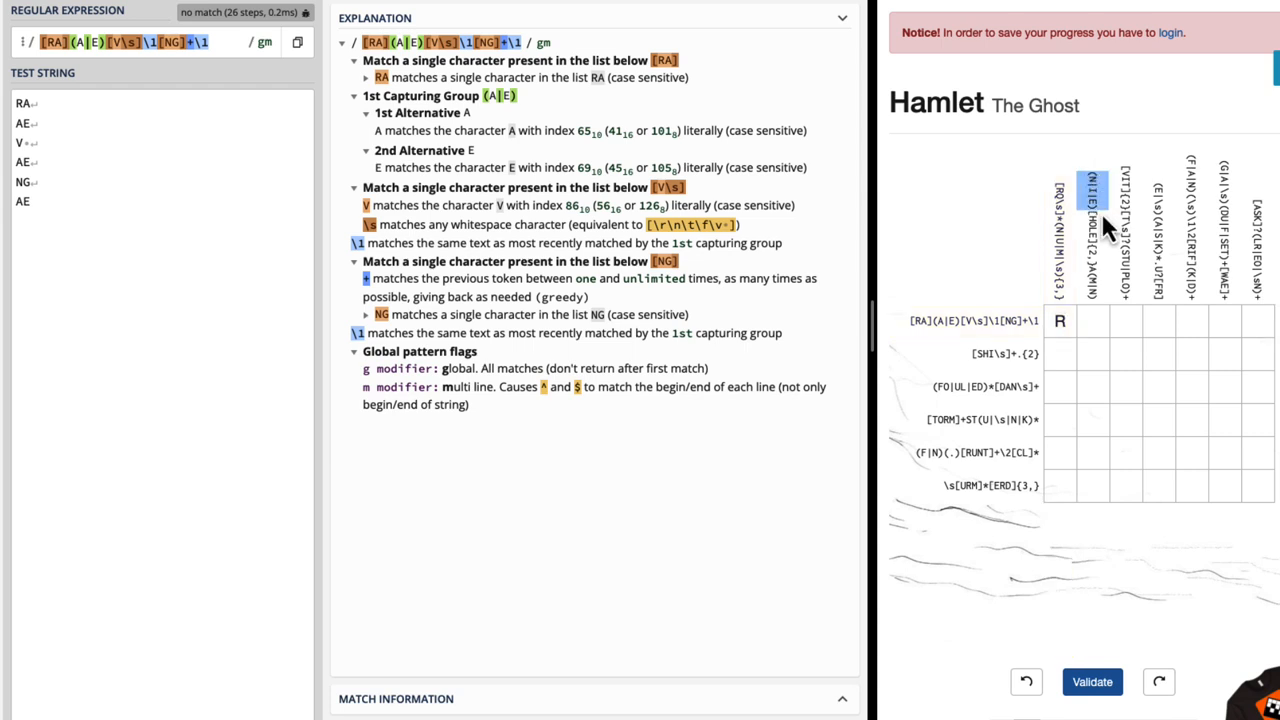
mouse_move(1104, 230)
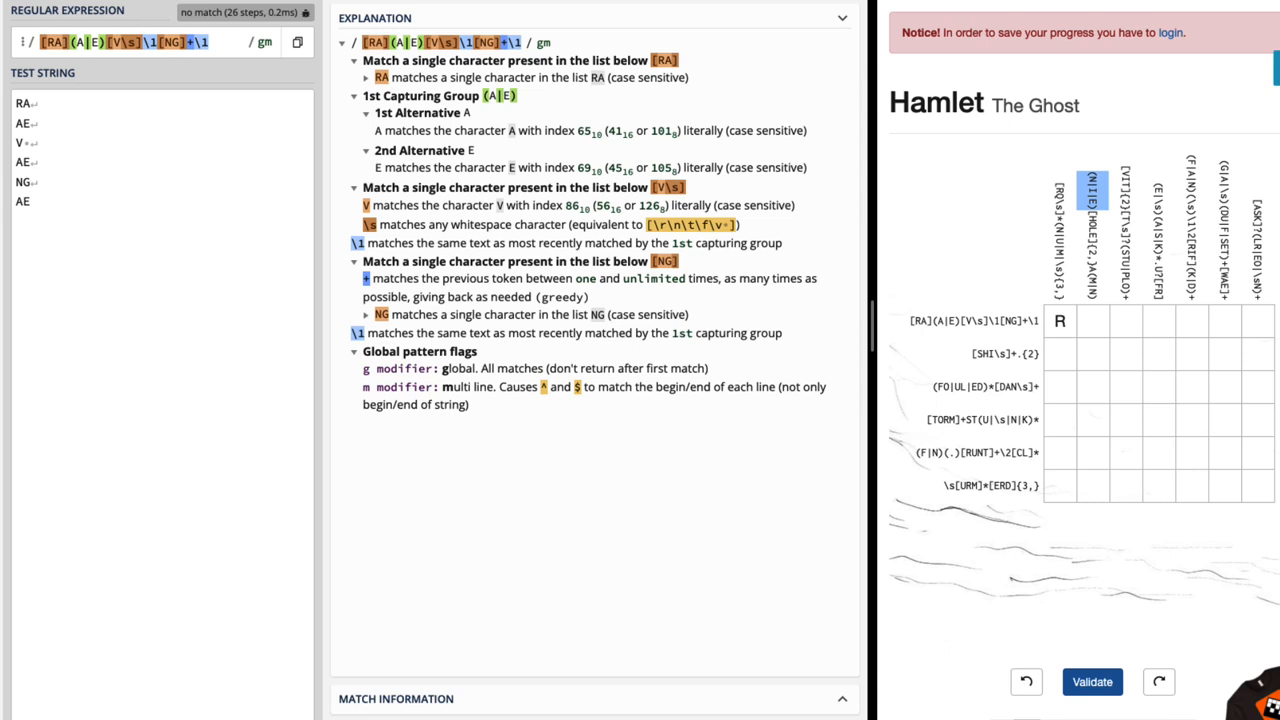
click(944, 320)
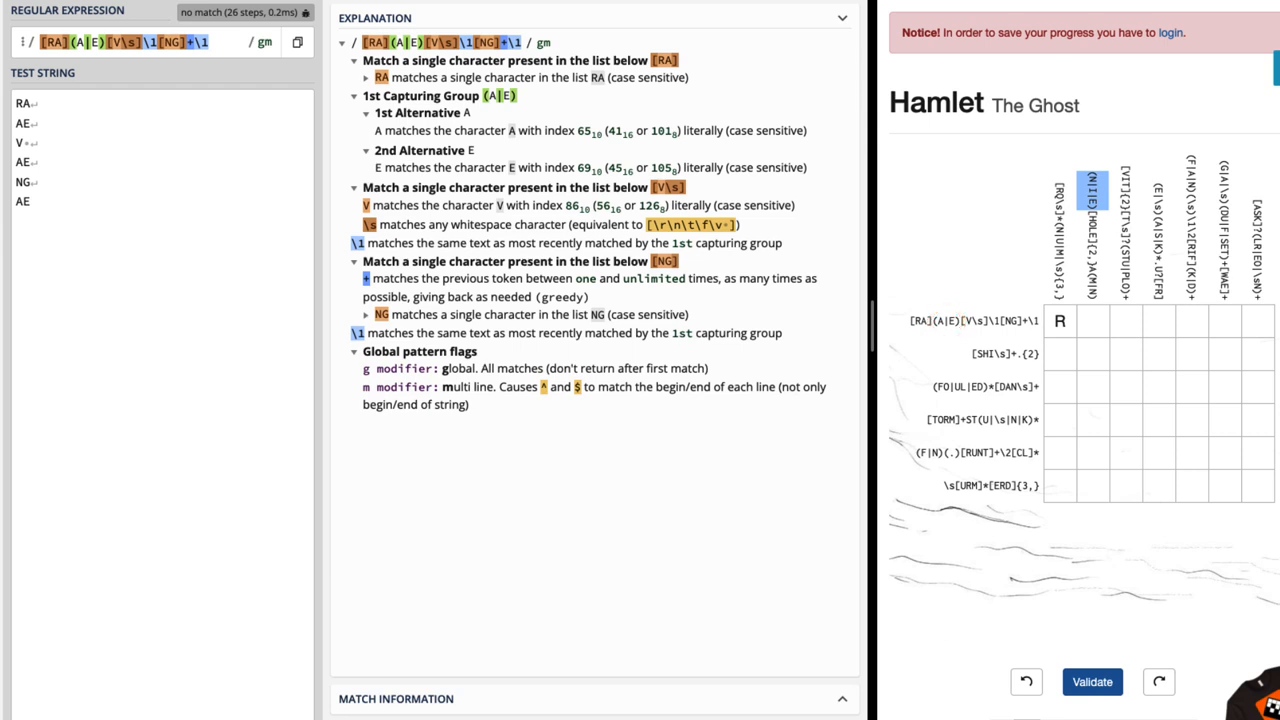
click(1092, 320)
text(E)
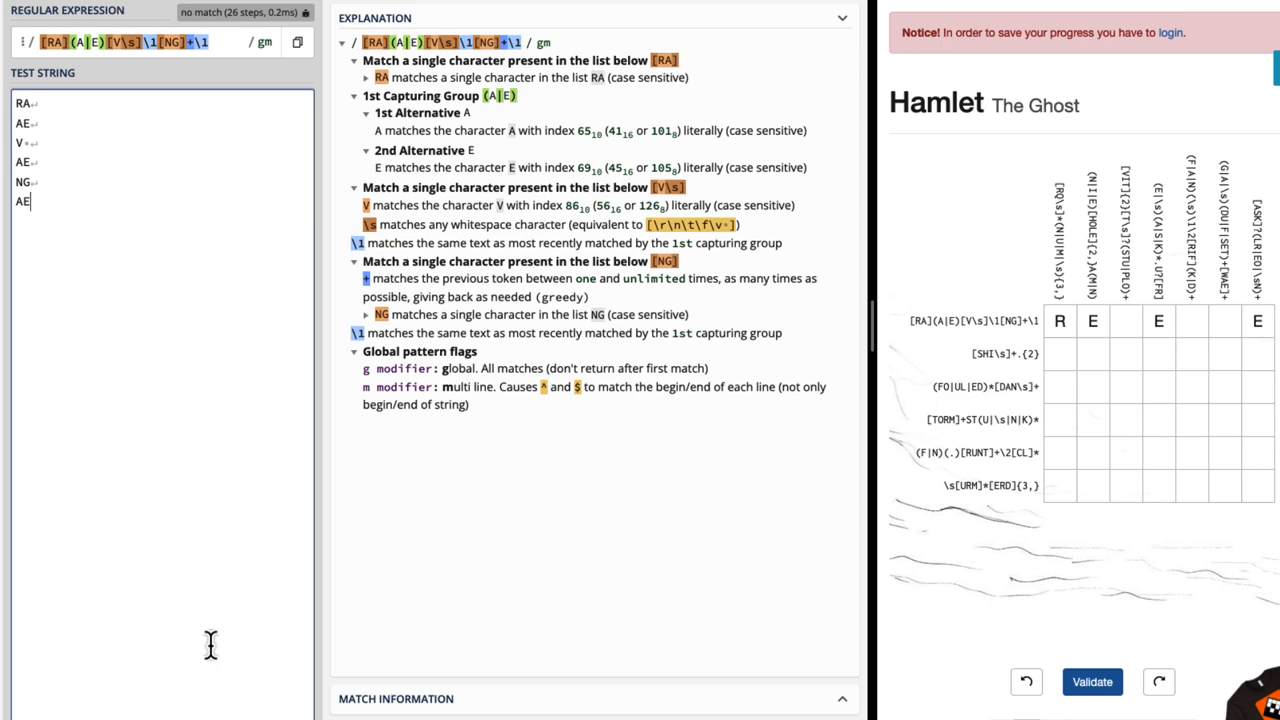
Switch from The Ghost to the Laertes puzzle via the pagination.
scroll(down, 3)
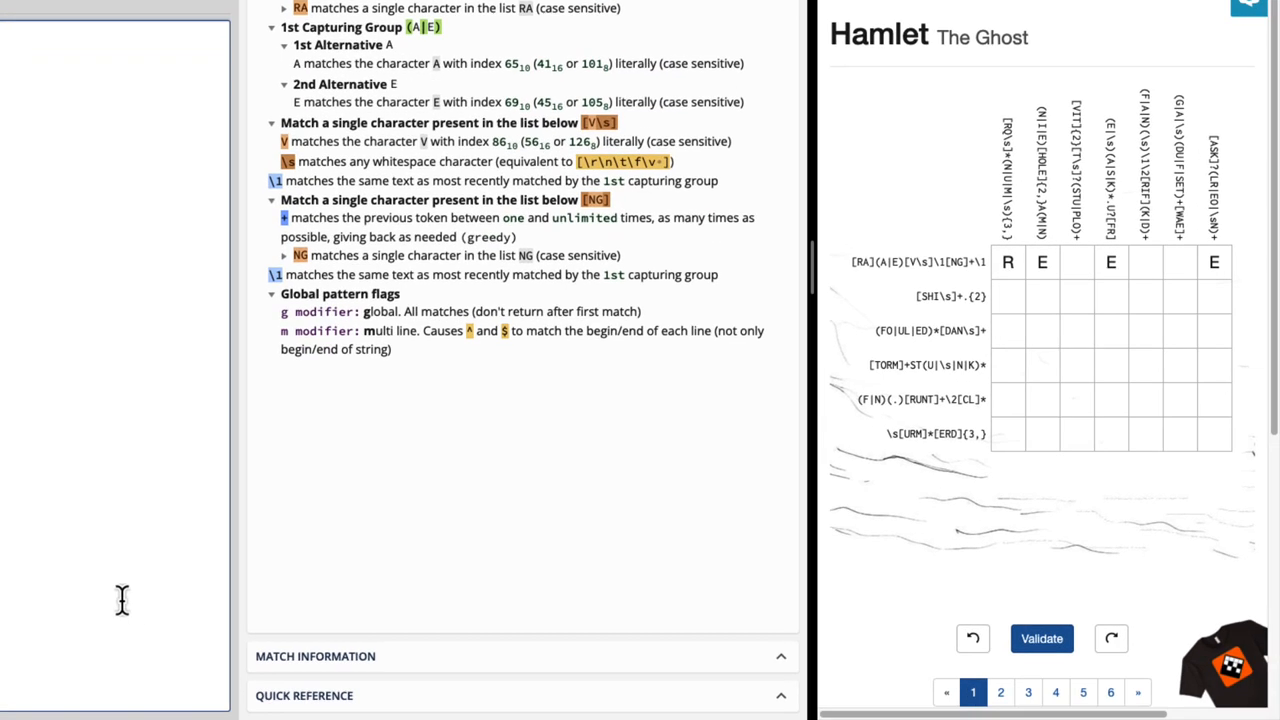
click(1056, 692)
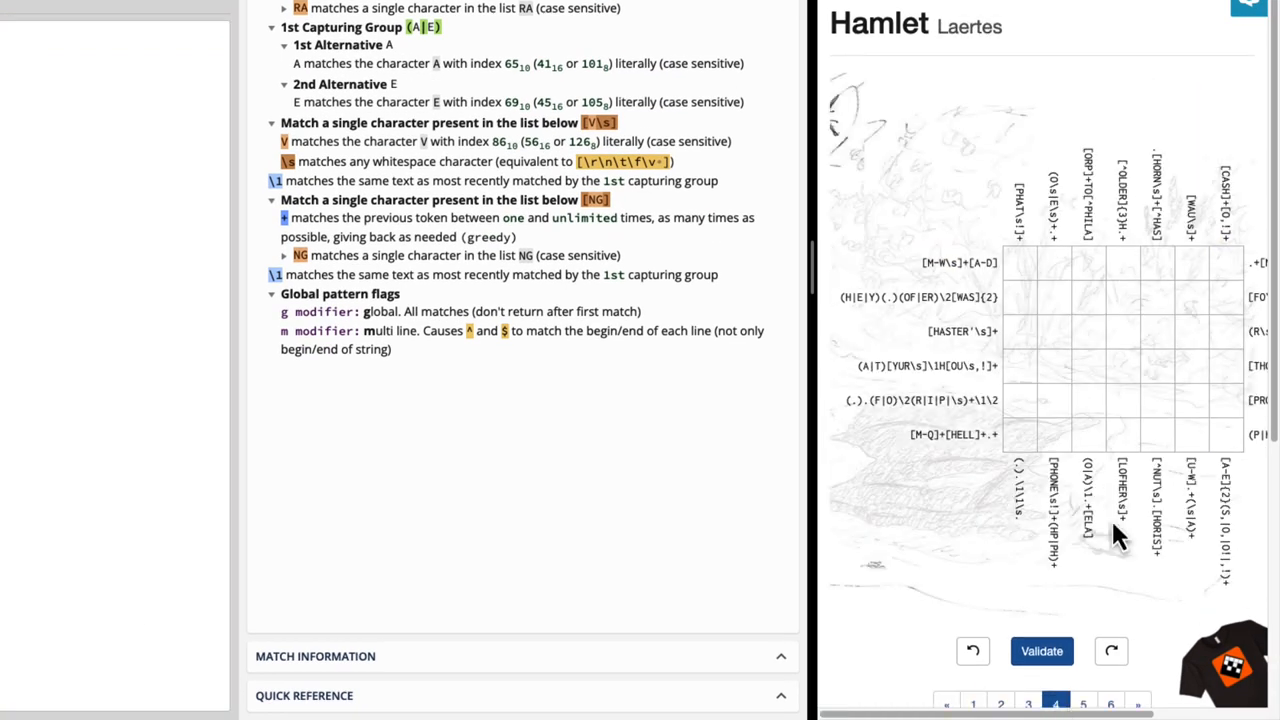
mouse_move(1118, 536)
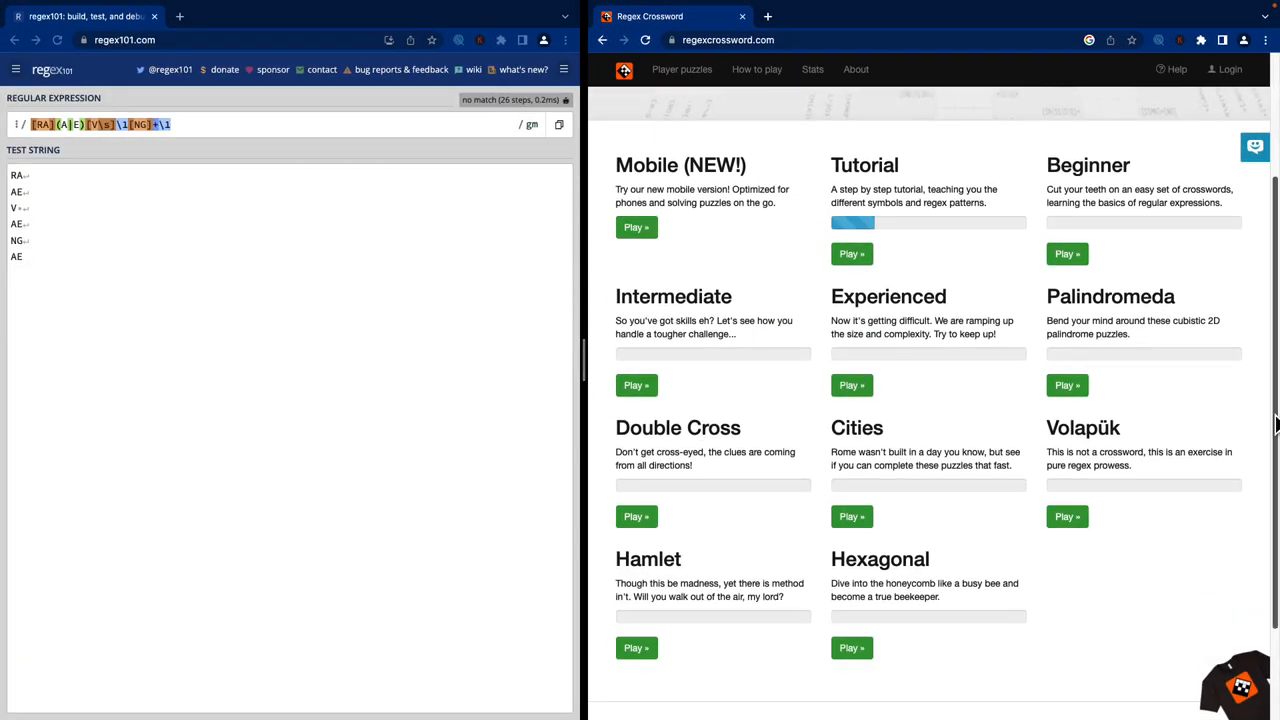
mouse_move(1256, 420)
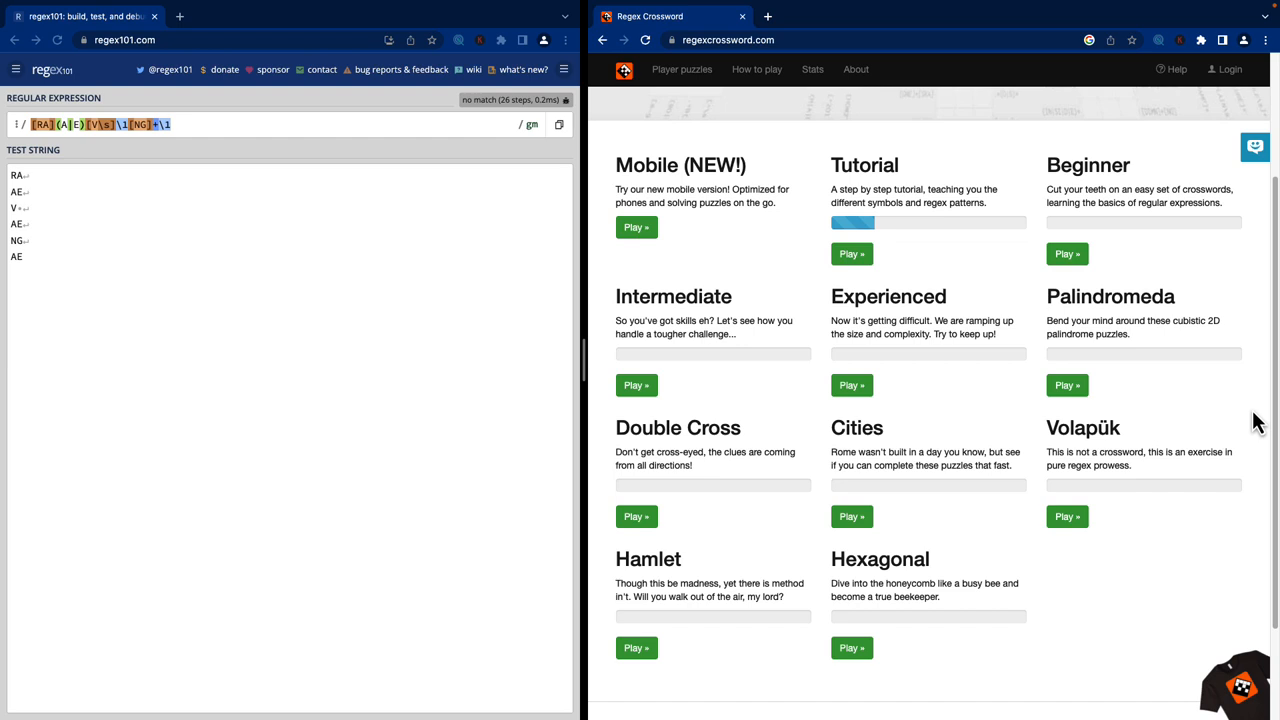
mouse_move(1174, 354)
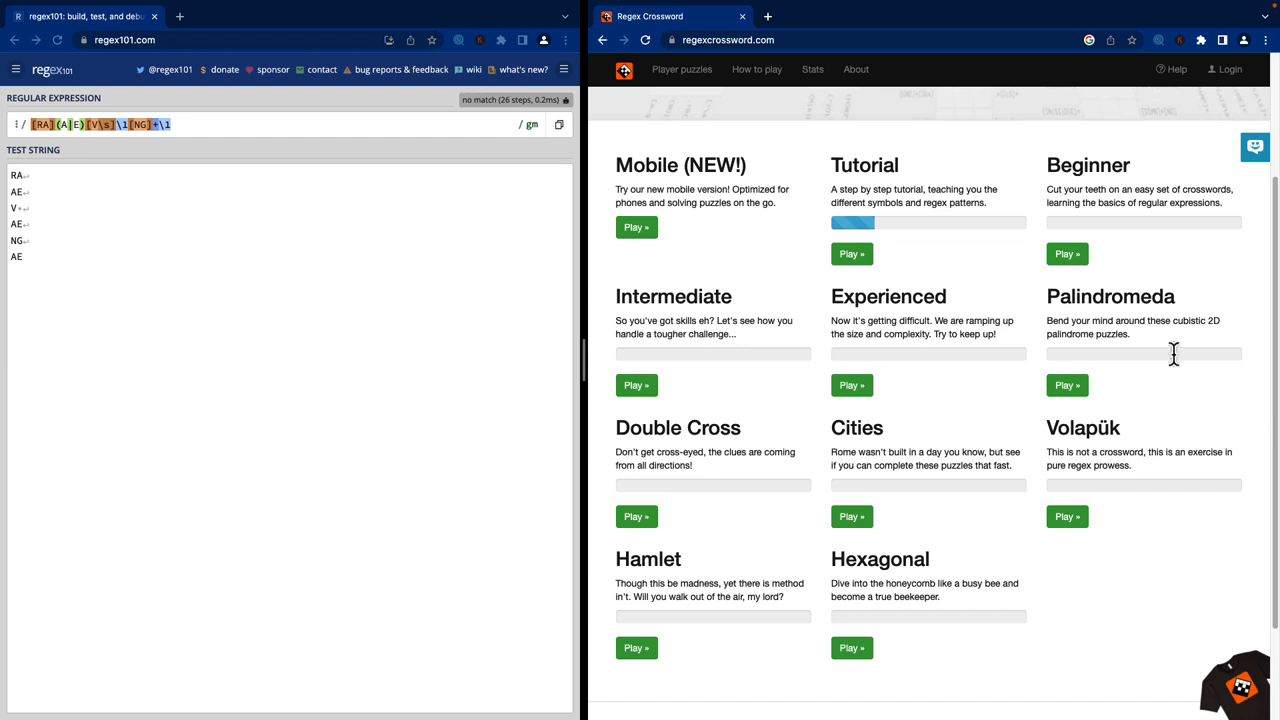
mouse_move(1048, 278)
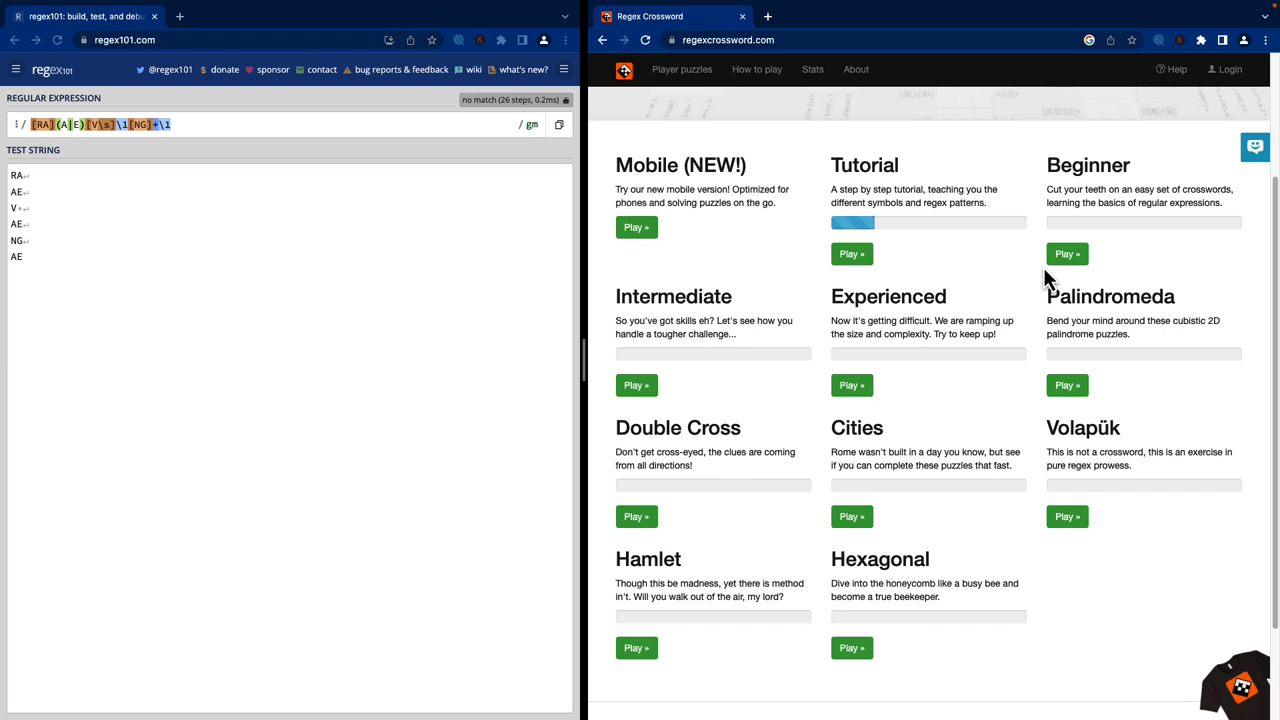